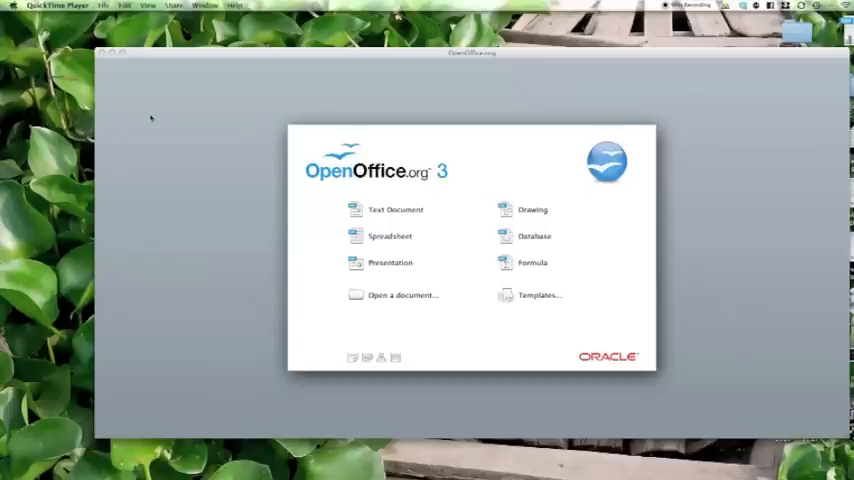
Start a new blank Writer text document from the Start Center
left_click(396, 208)
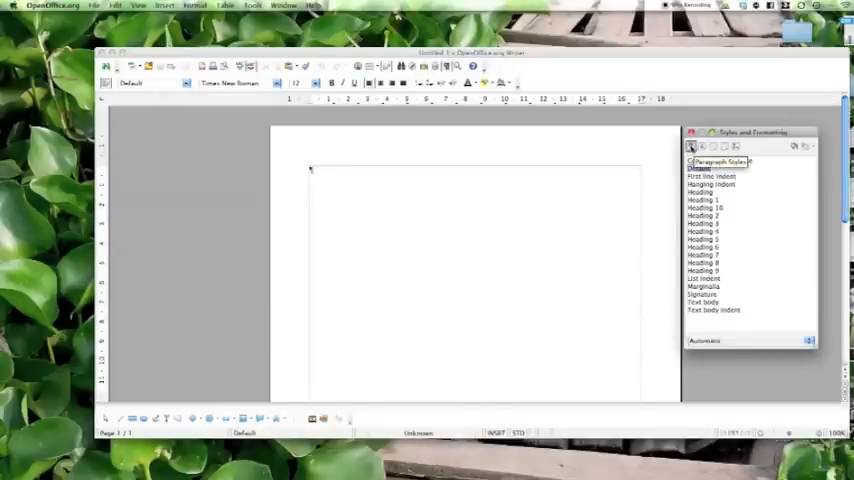
Create a Chapter 1 page style based on the Default page style
left_click(704, 146)
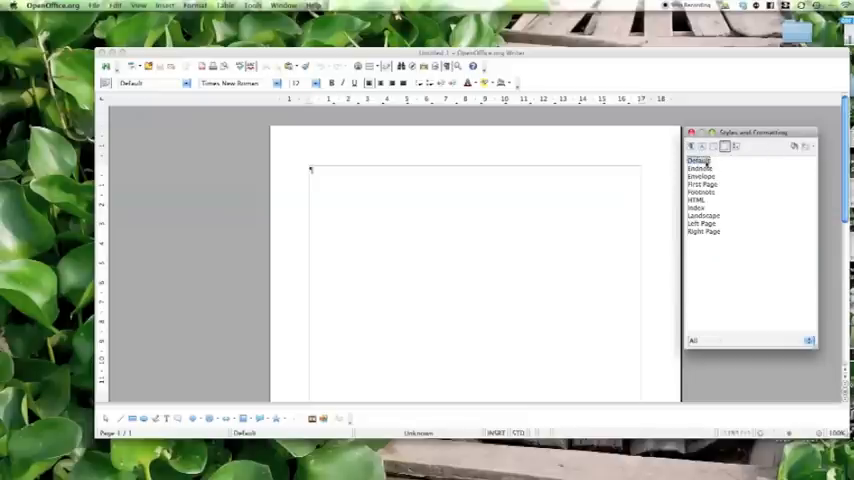
left_click(810, 146)
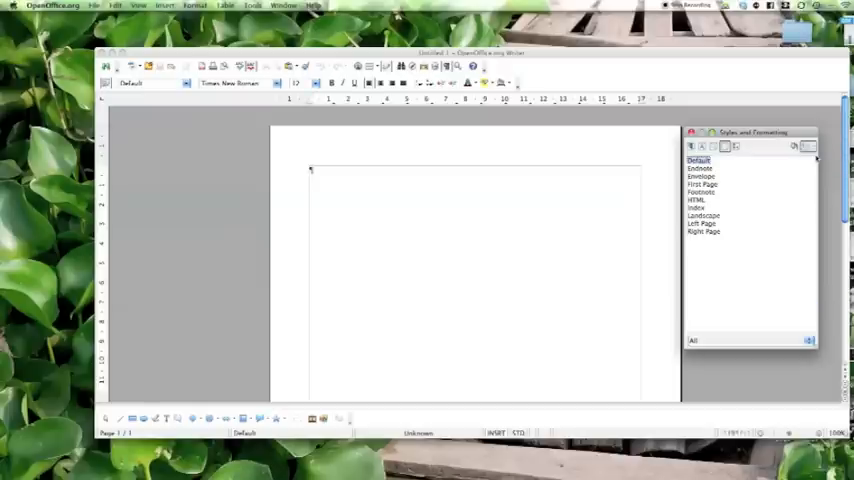
left_click(808, 146)
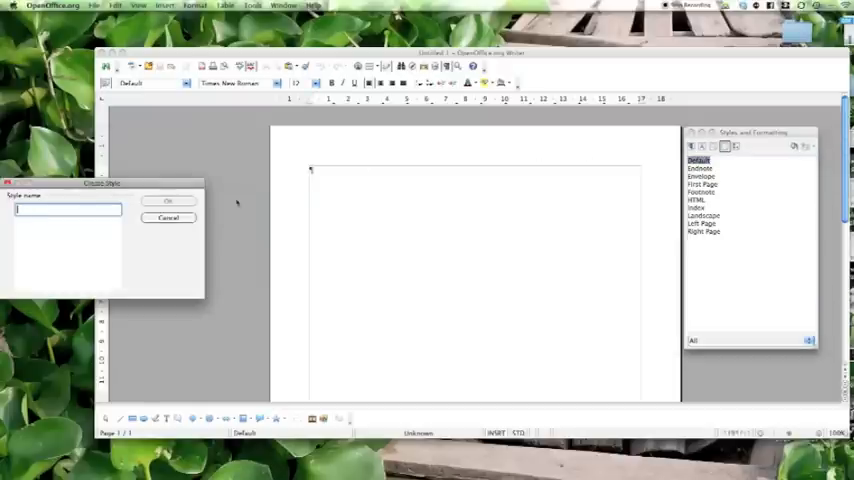
type("Cha")
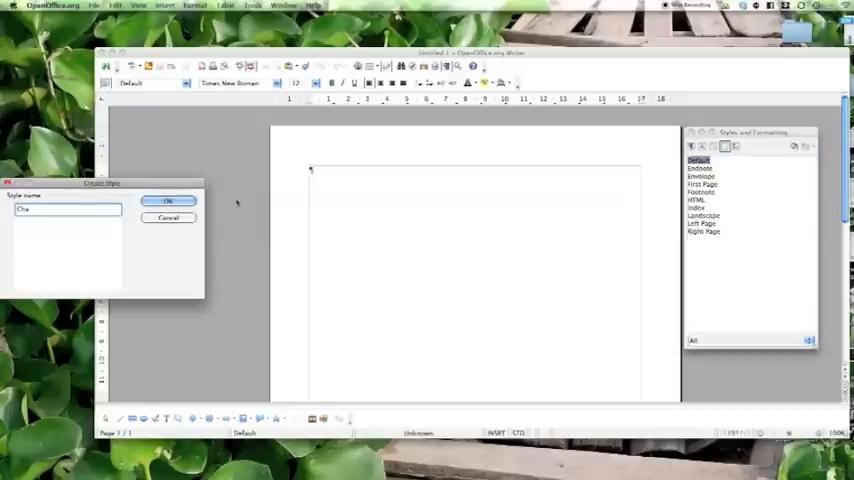
type("Chapter 1")
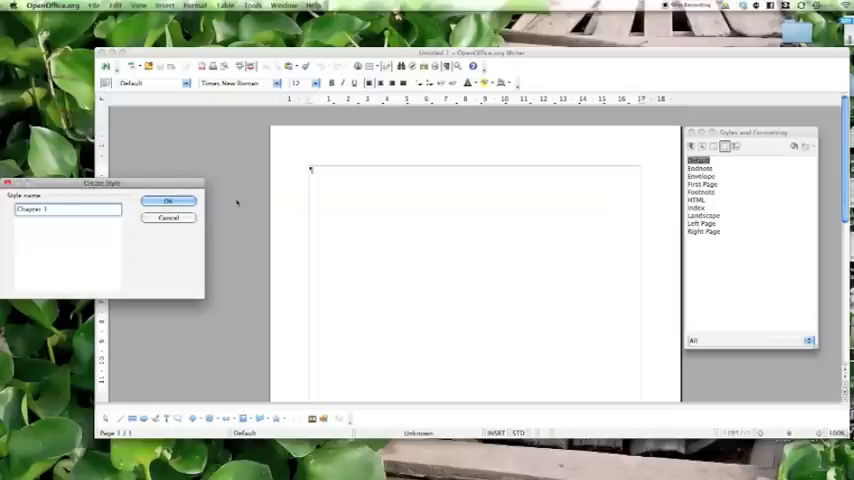
left_click(168, 200)
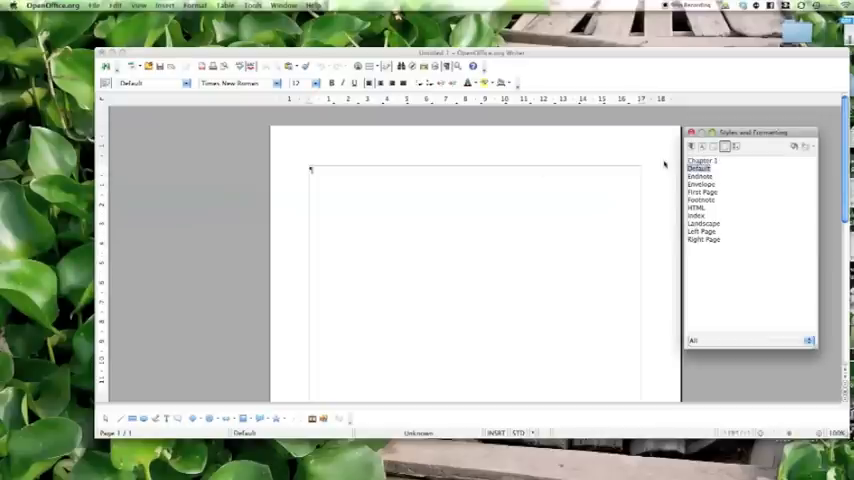
Create the Chapter 2, Chapter 3 and Chapter Index page styles the same way
left_click(808, 146)
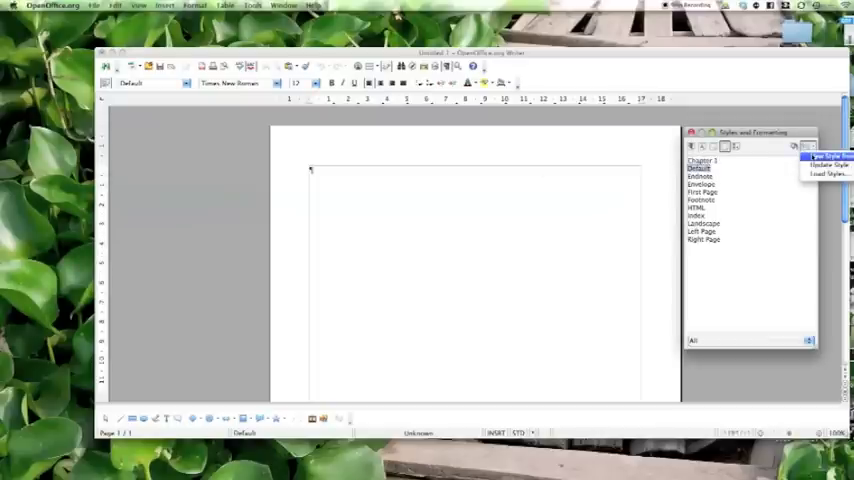
left_click(822, 156)
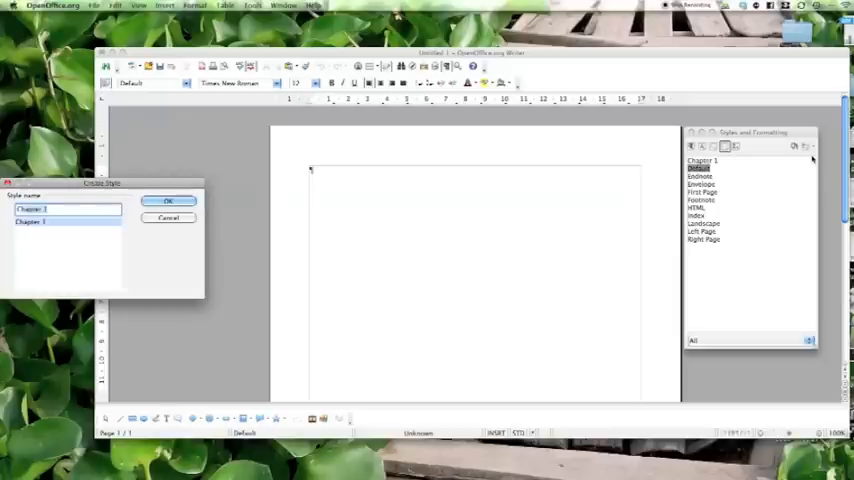
left_click(168, 200)
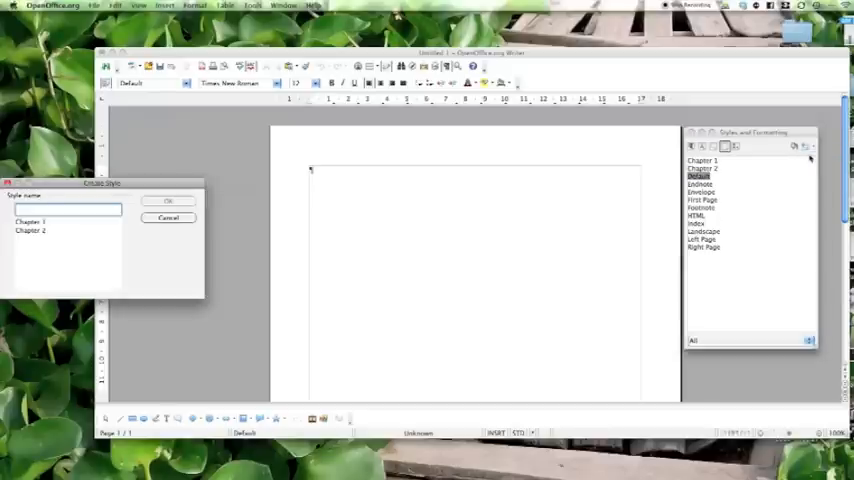
type("Chapter 1")
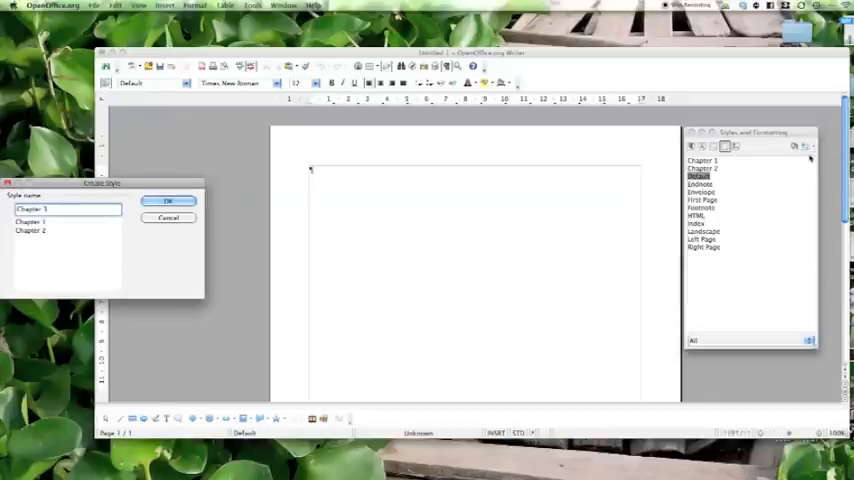
left_click(168, 200)
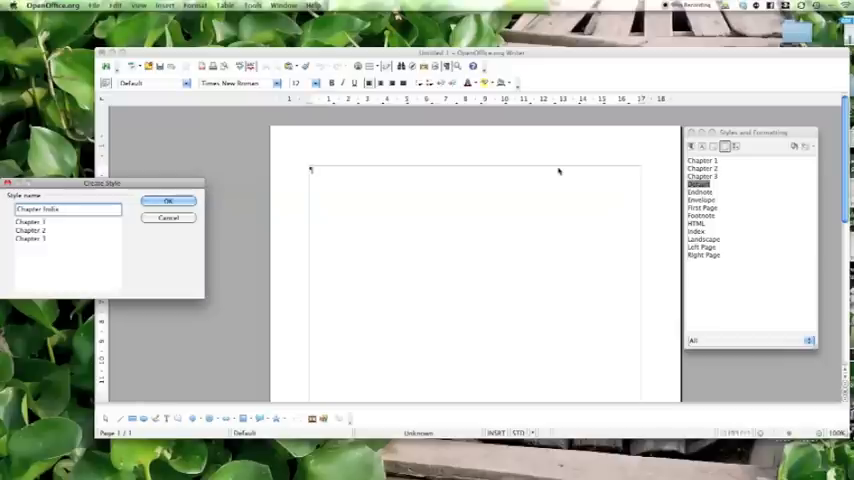
mouse_move(376, 196)
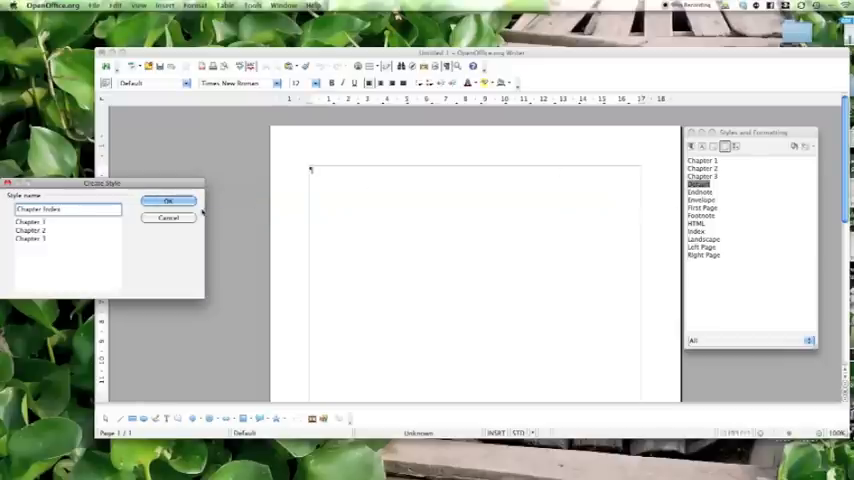
left_click(168, 200)
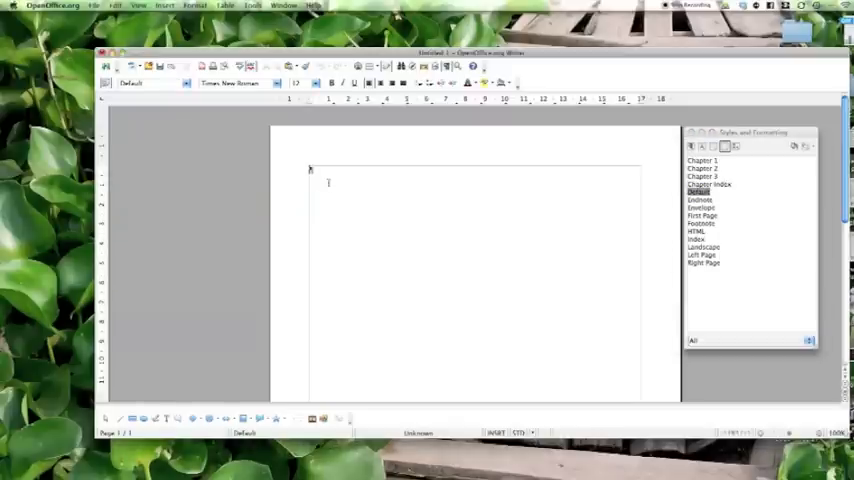
Type 'Title:' then insert a page break starting a Chapter 1 style page
type("Title:")
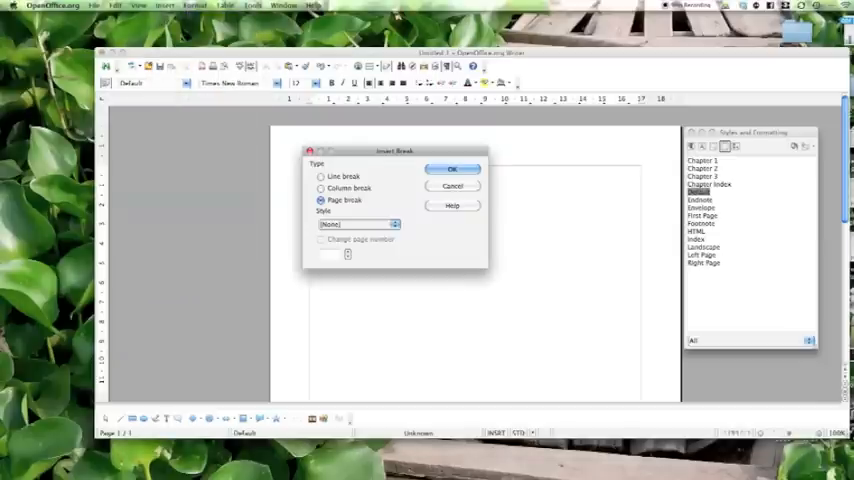
left_click(392, 224)
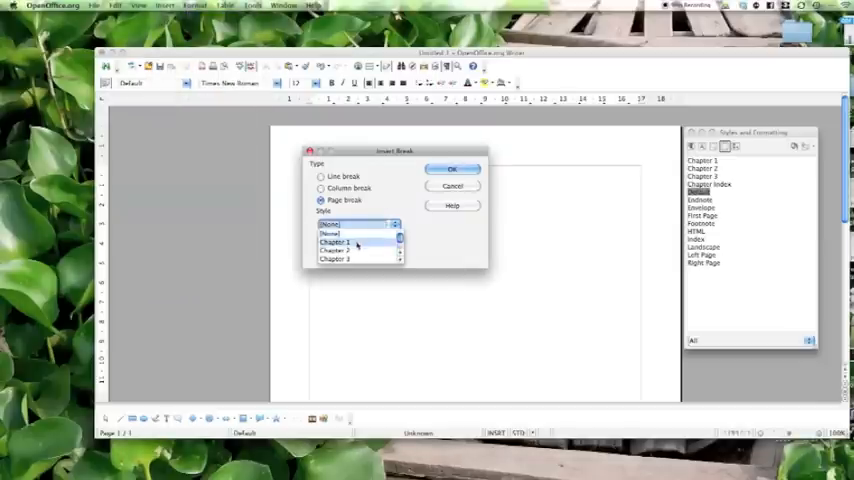
left_click(334, 242)
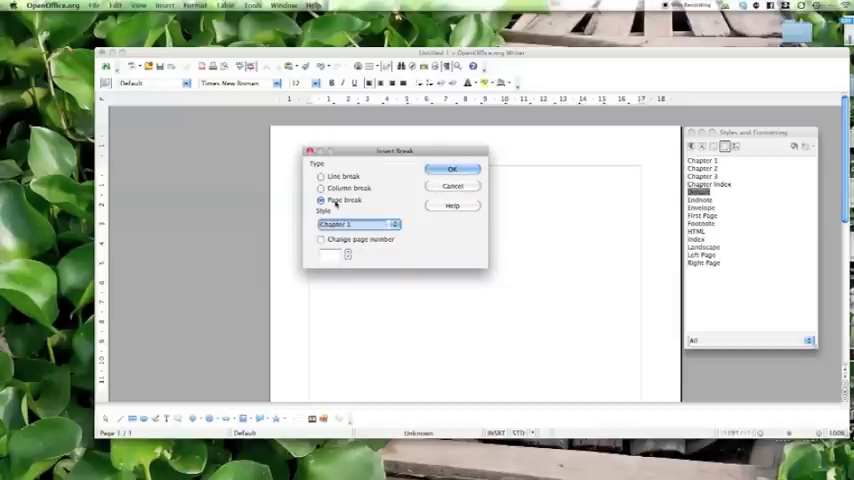
left_click(452, 168)
type("Text for chapter 1.")
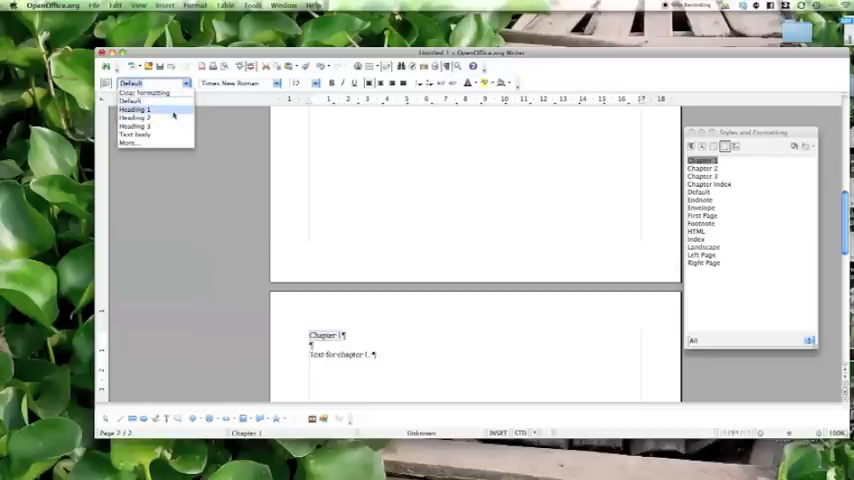
Make the chapter line Heading 1 and add a 'Chapter 1 Title' page header
left_click(136, 108)
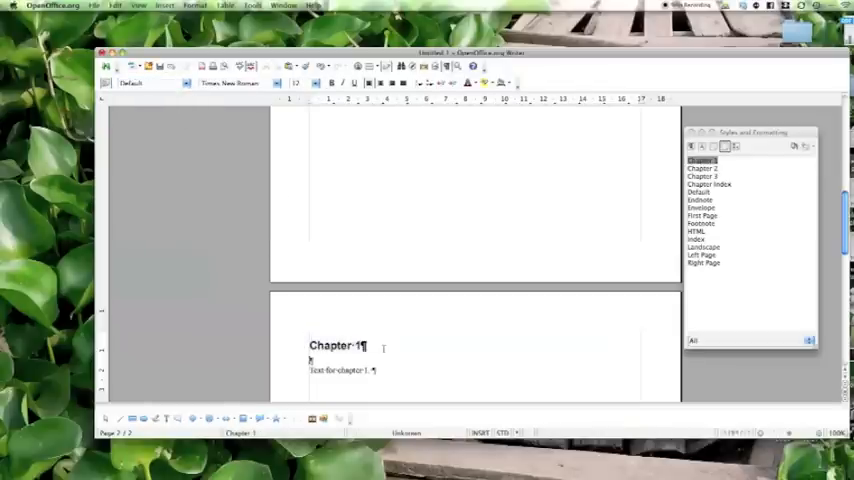
left_click(164, 4)
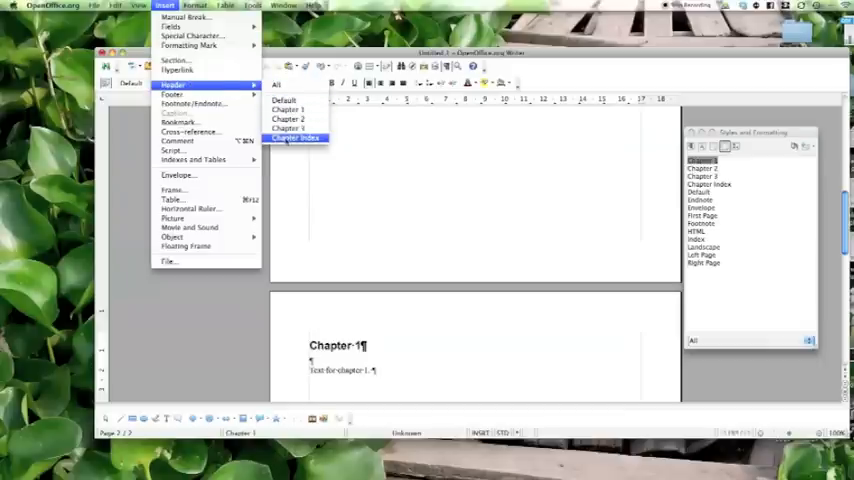
mouse_move(288, 108)
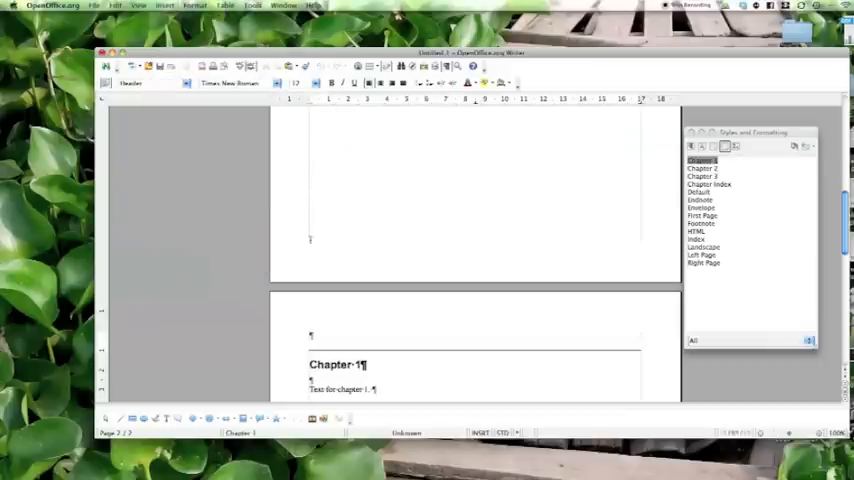
type("Chapter 1 Title")
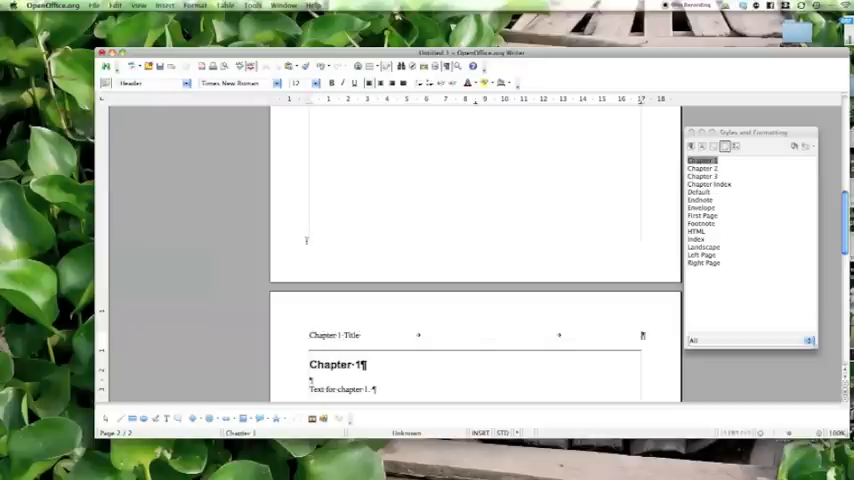
left_click(164, 4)
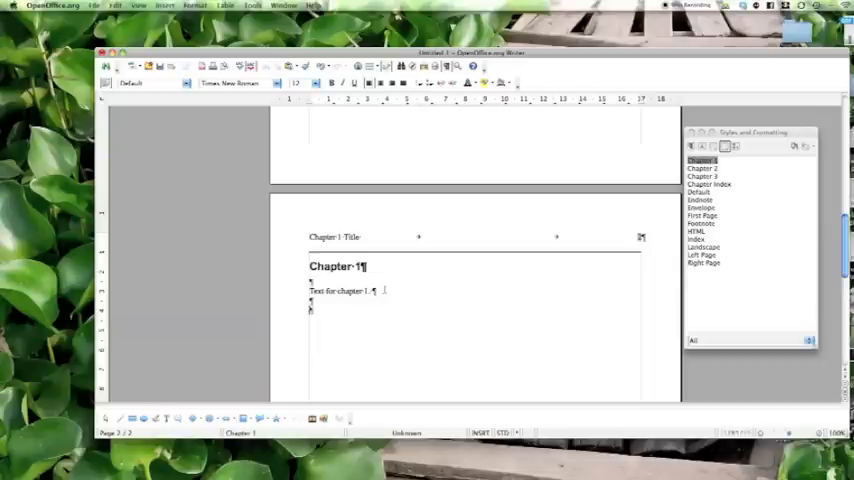
Insert a page break starting a new page in the Chapter 2 page style
left_click(164, 6)
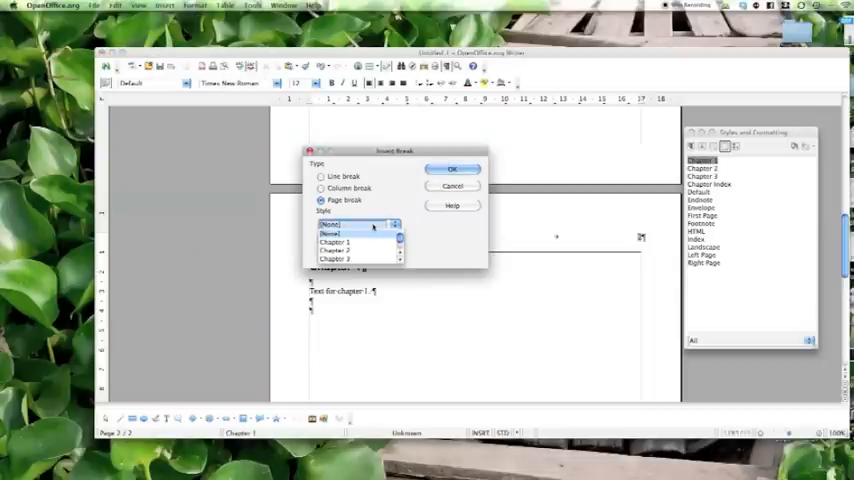
left_click(356, 250)
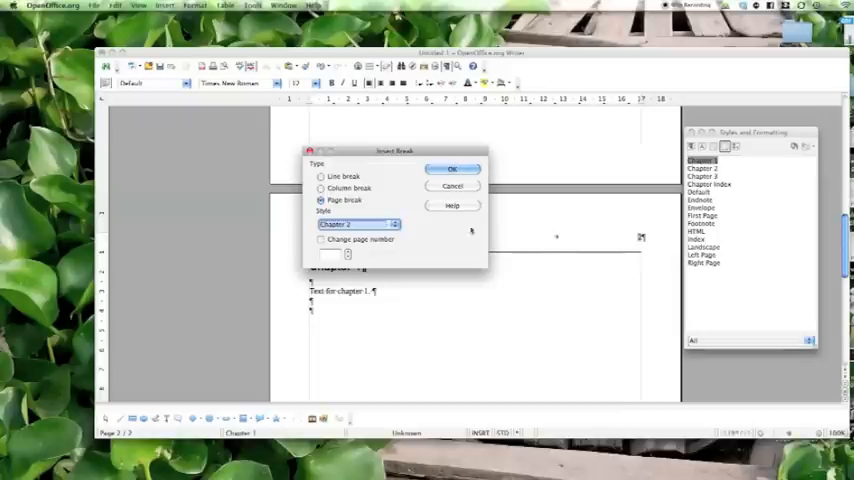
left_click(452, 168)
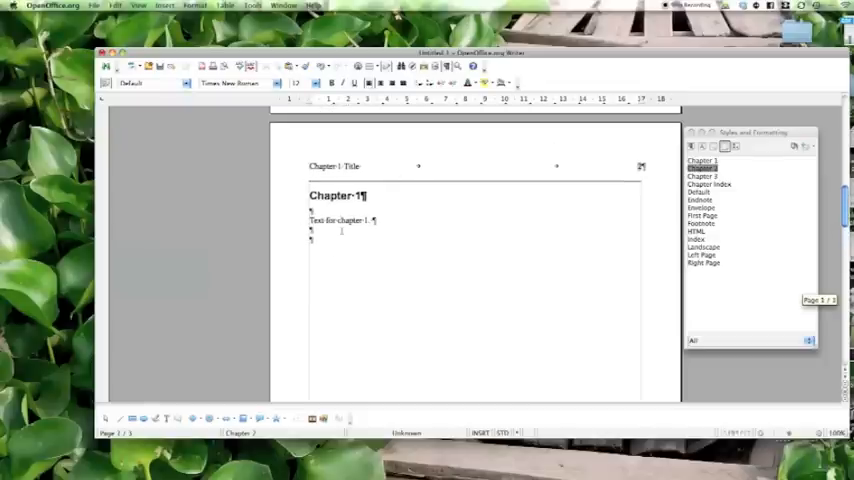
scroll("down", 3)
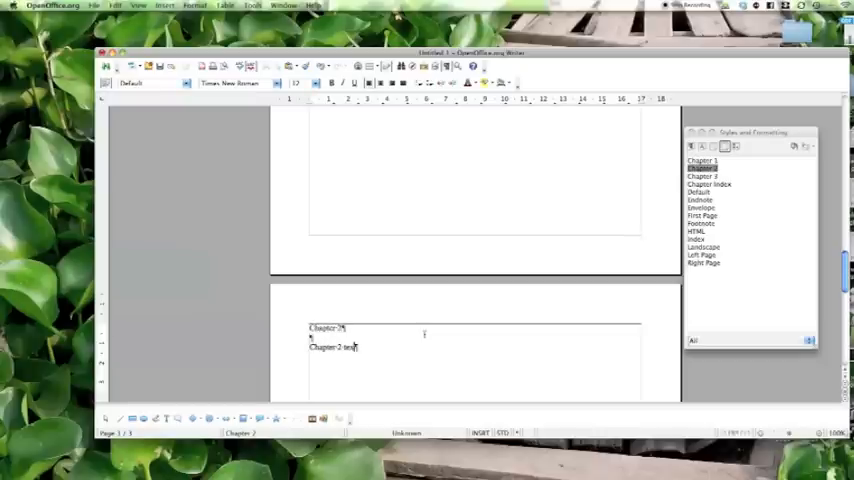
Finish the Chapter 2 text and make the Chapter 2 line a Heading 1
type("...")
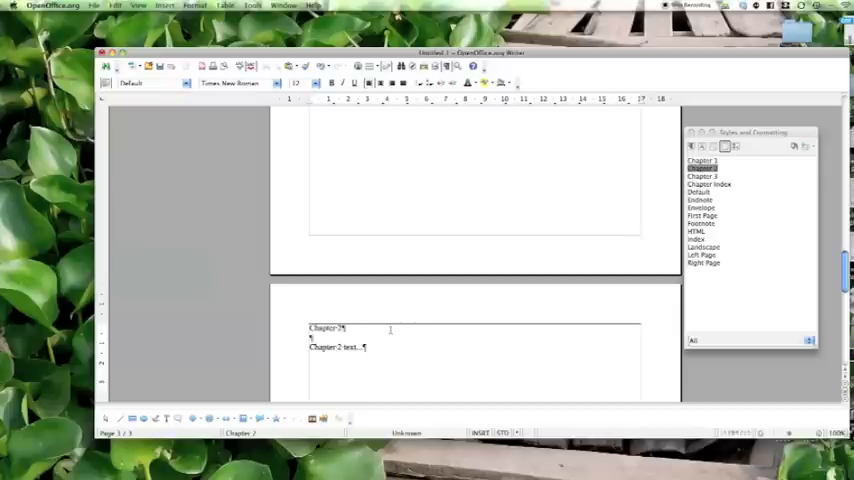
left_click(186, 84)
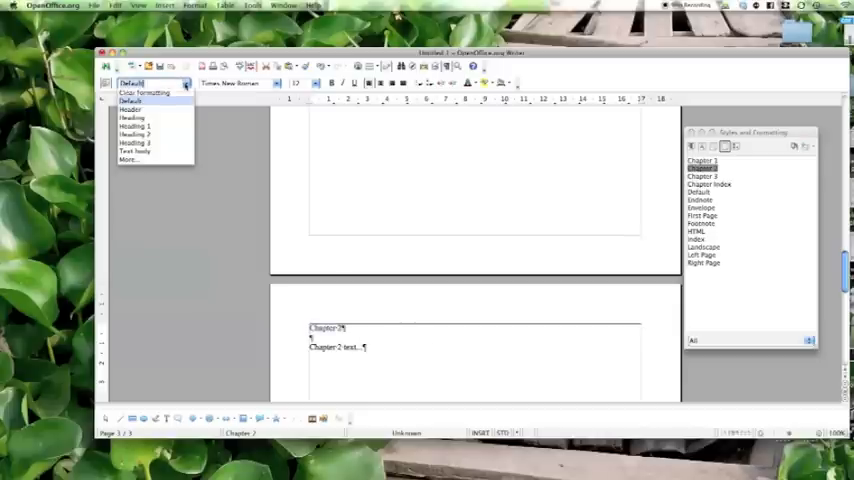
mouse_move(136, 126)
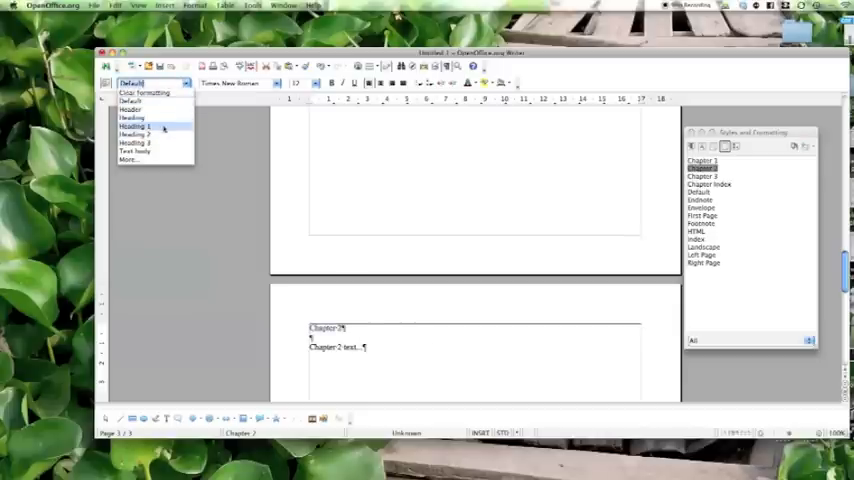
left_click(132, 128)
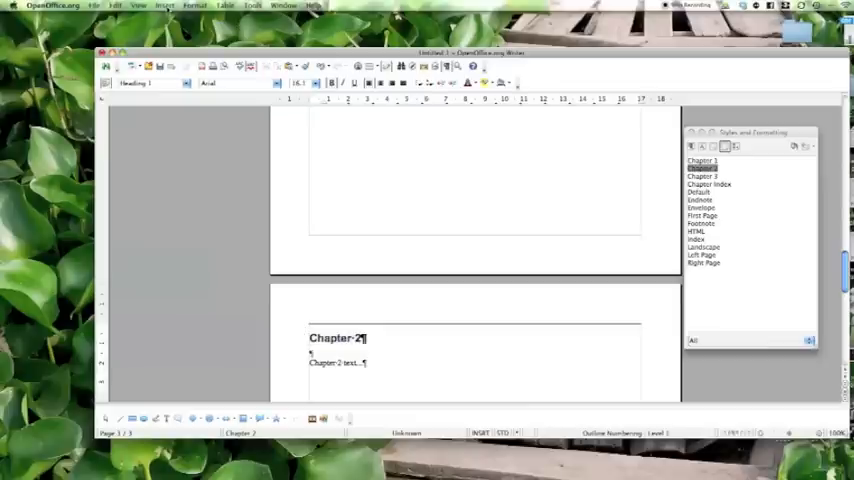
Add a 'Chapter 2 Title' header and type 'End of chapter 2'
left_click(164, 8)
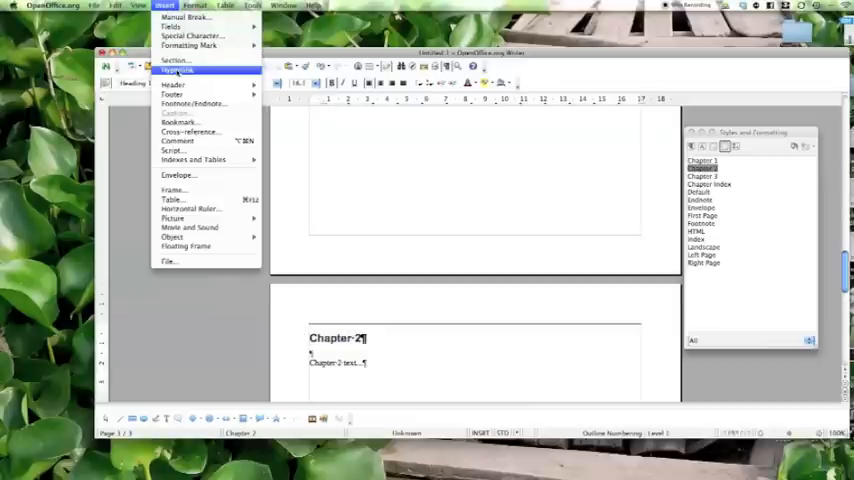
left_click(172, 84)
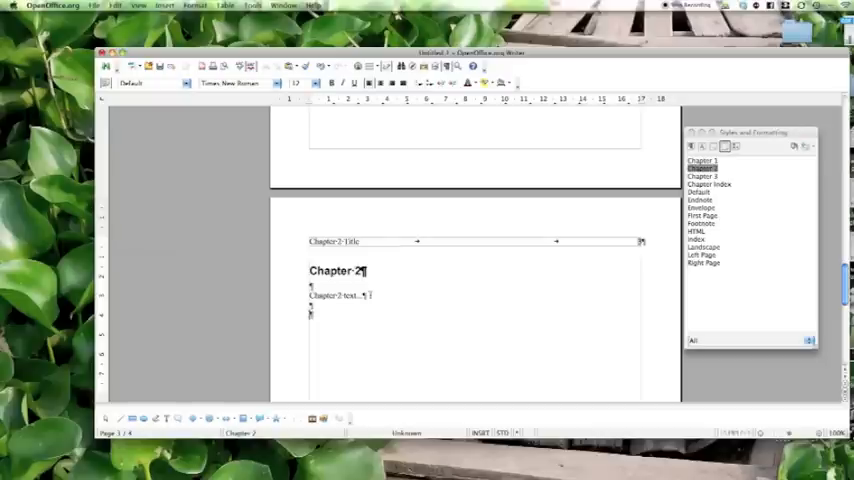
scroll("down", 3)
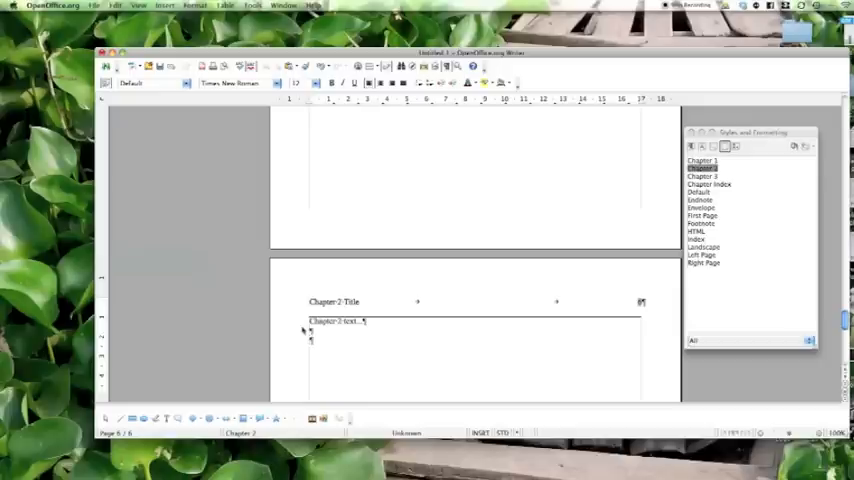
type("End of chapter 2")
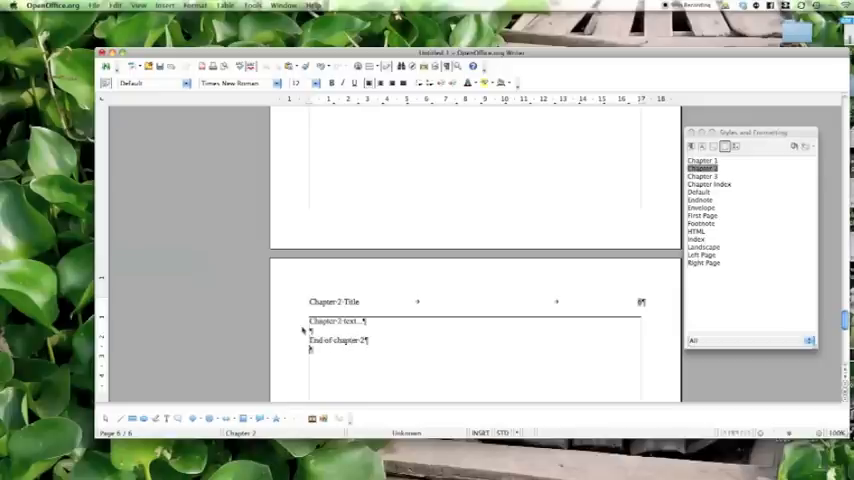
Insert a Chapter 3 style page break and type the chapter title and text
left_click(164, 4)
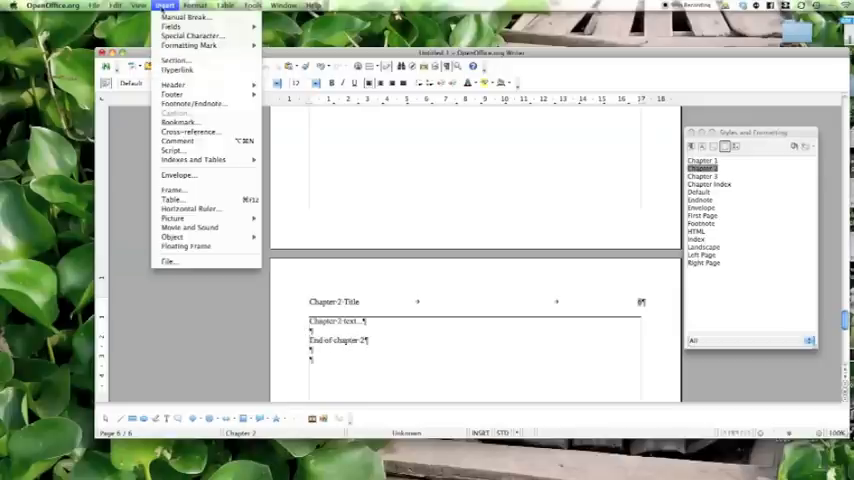
left_click(184, 16)
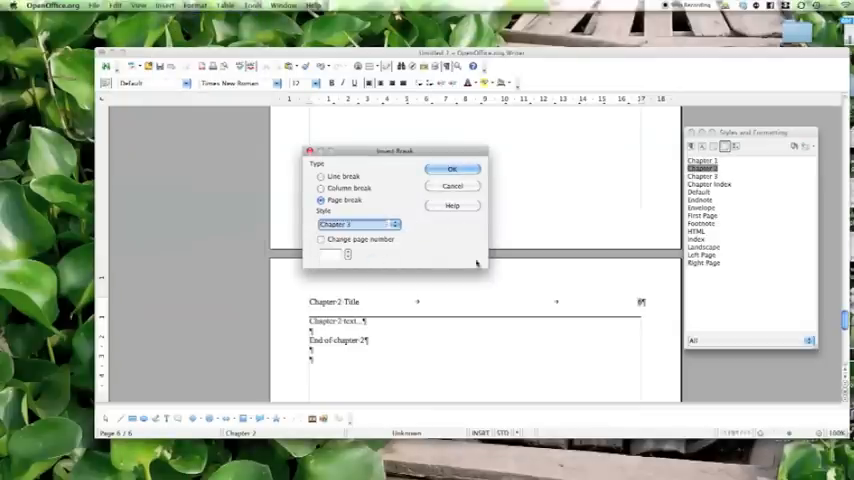
left_click(452, 168)
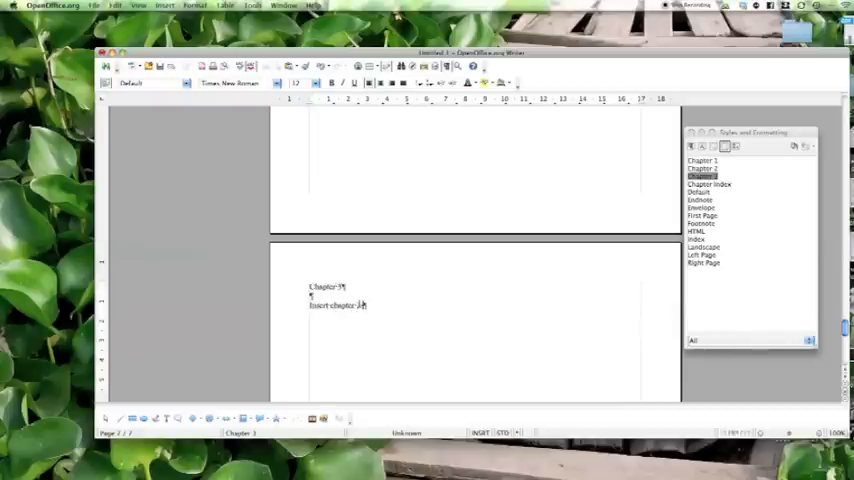
type("text...")
type("etc etc")
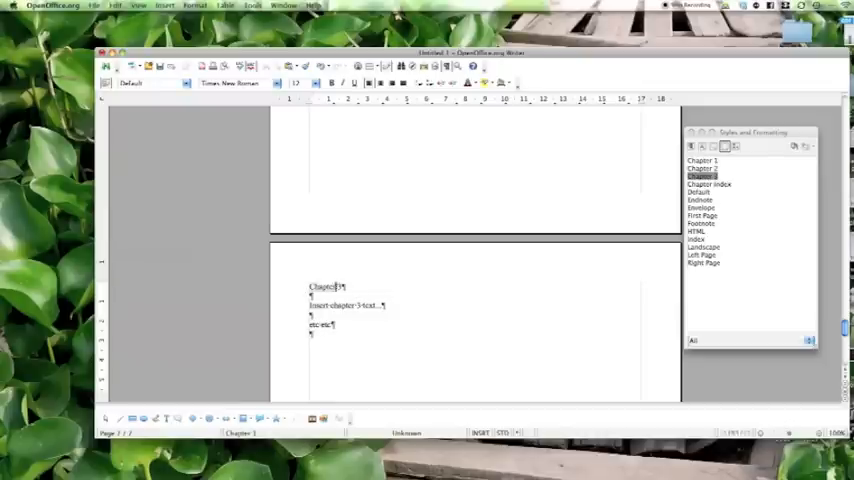
Apply the Heading 1 paragraph style to the Chapter 3 line
left_click(186, 82)
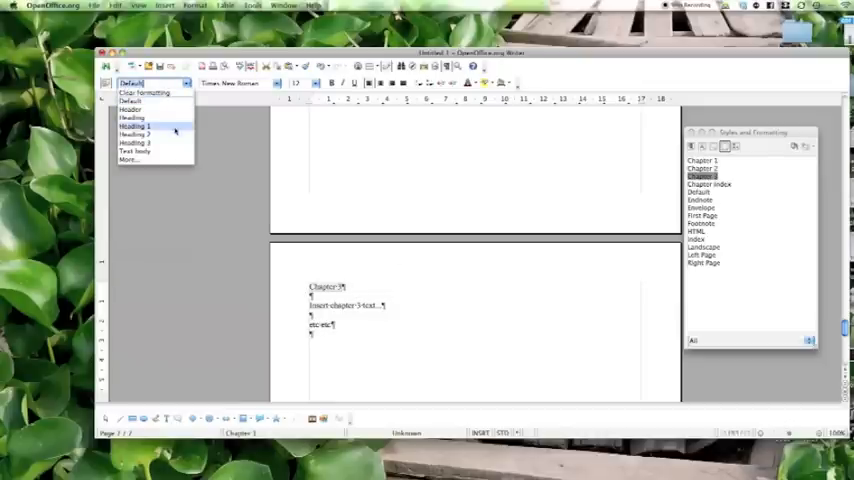
left_click(134, 126)
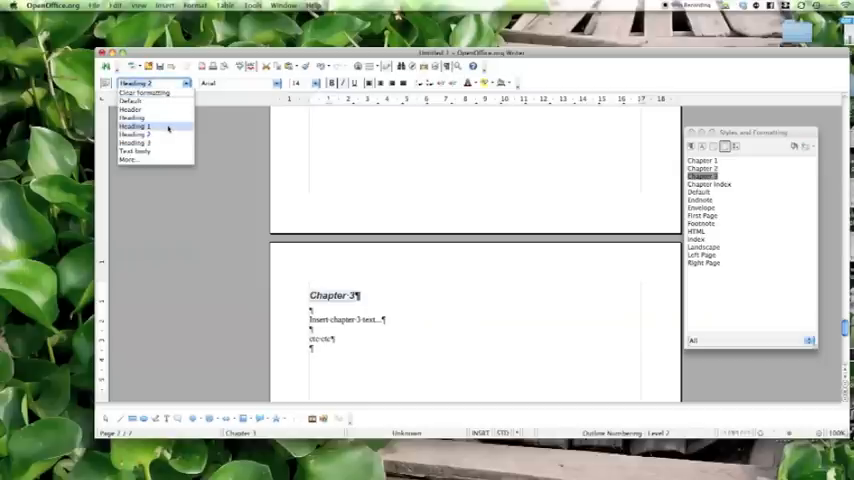
left_click(134, 126)
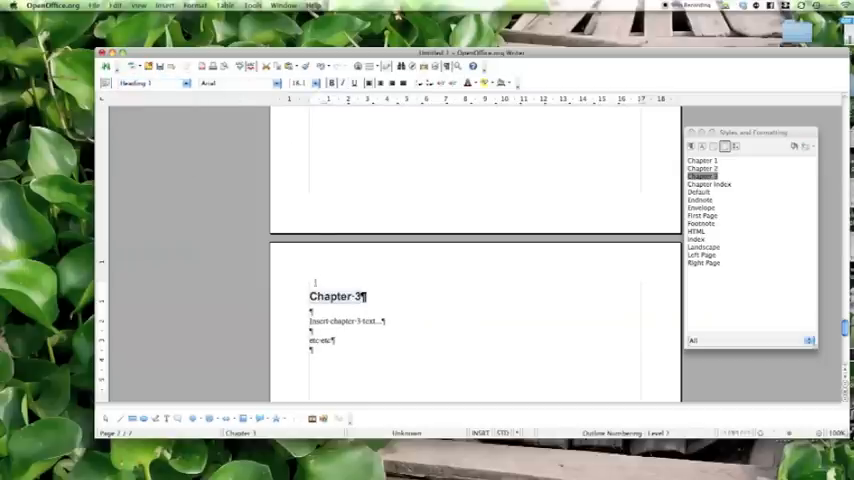
left_click(164, 4)
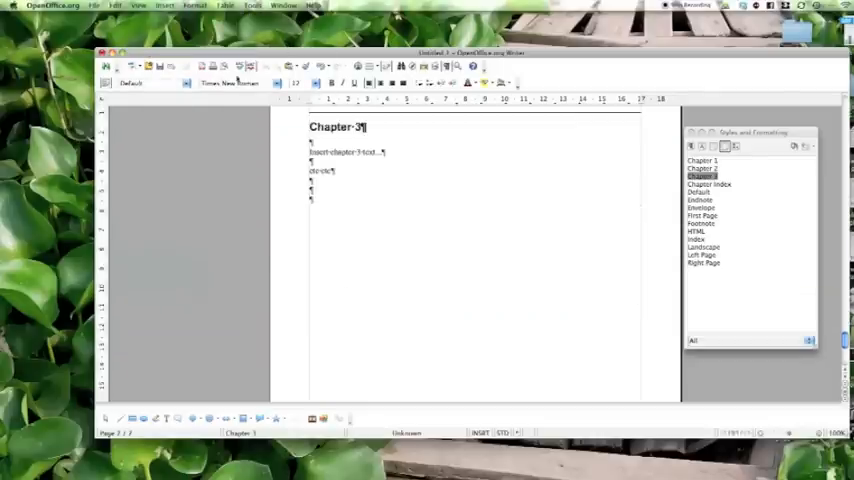
Insert a Chapter Index page break and type 'Index', Page lines and 'By subject, keyword'
left_click(164, 4)
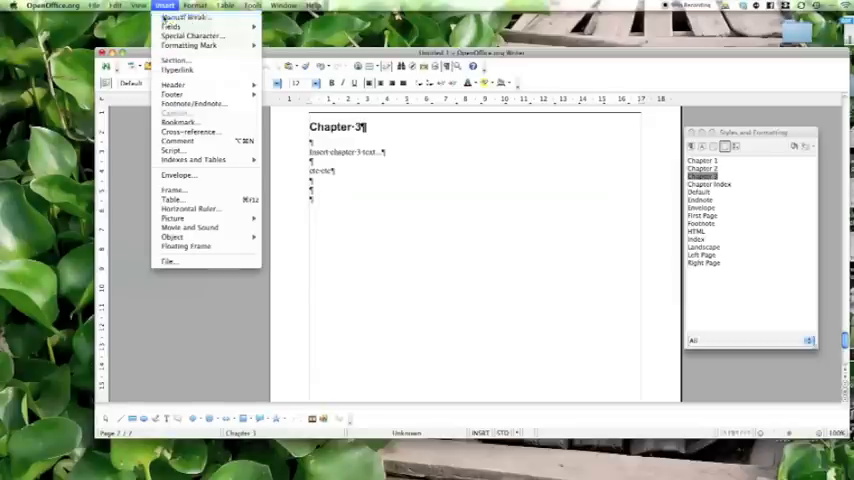
left_click(184, 18)
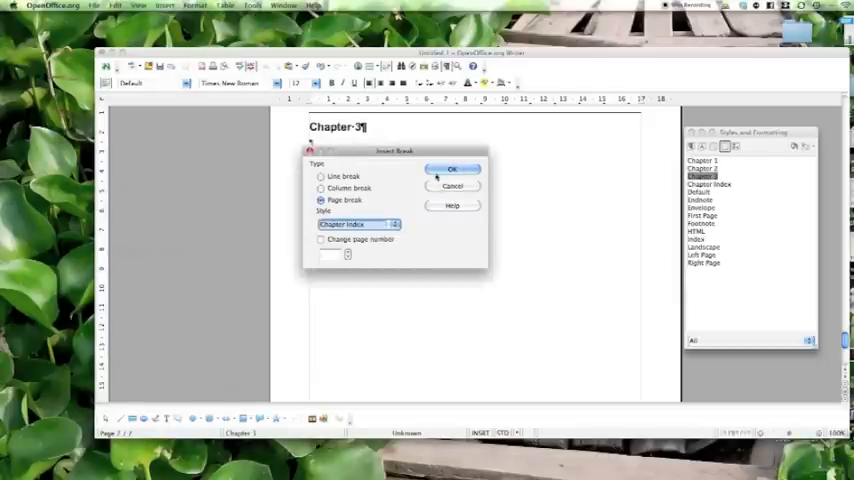
left_click(452, 168)
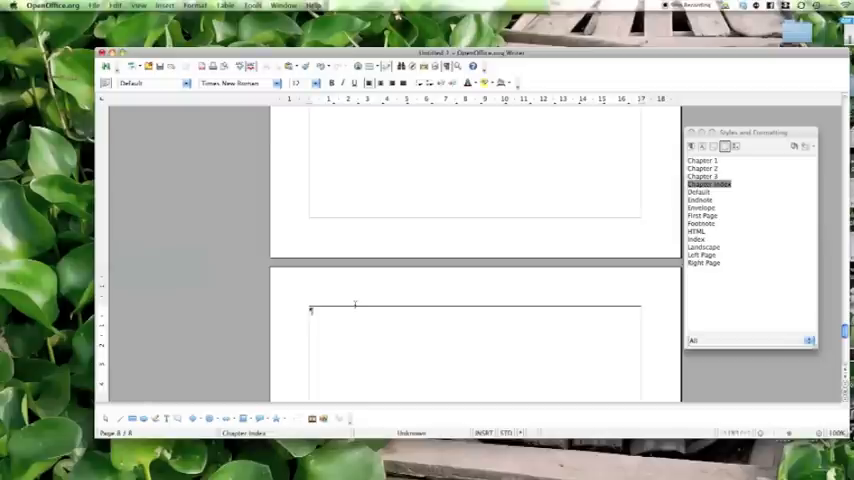
type("Index")
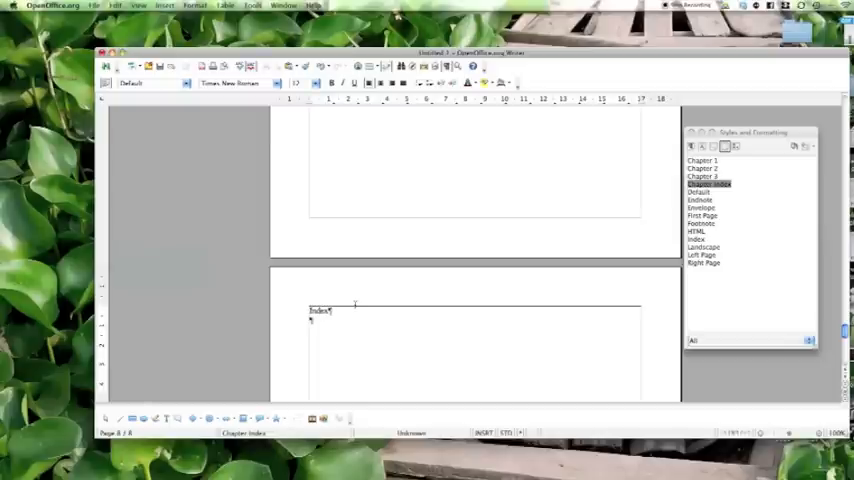
type("Page 1")
type("By subject")
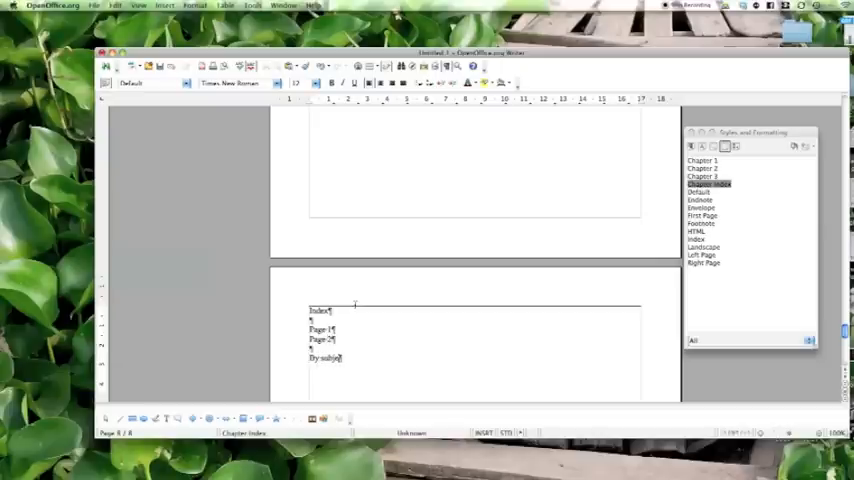
type(", keyword")
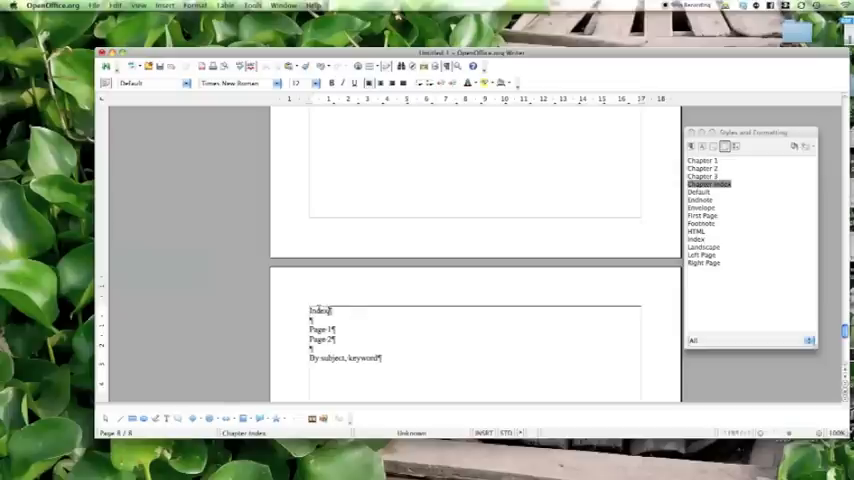
Make 'Index' a Heading 1 and turn on the Chapter Index page header
left_click(186, 84)
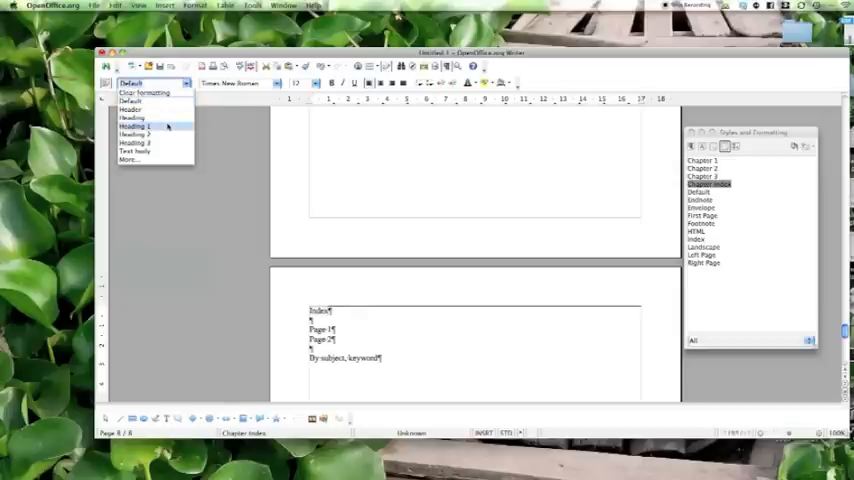
left_click(164, 6)
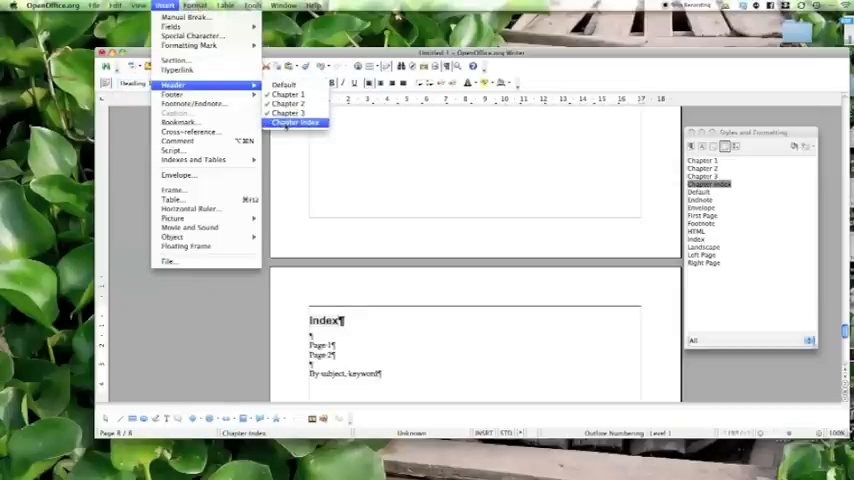
left_click(296, 122)
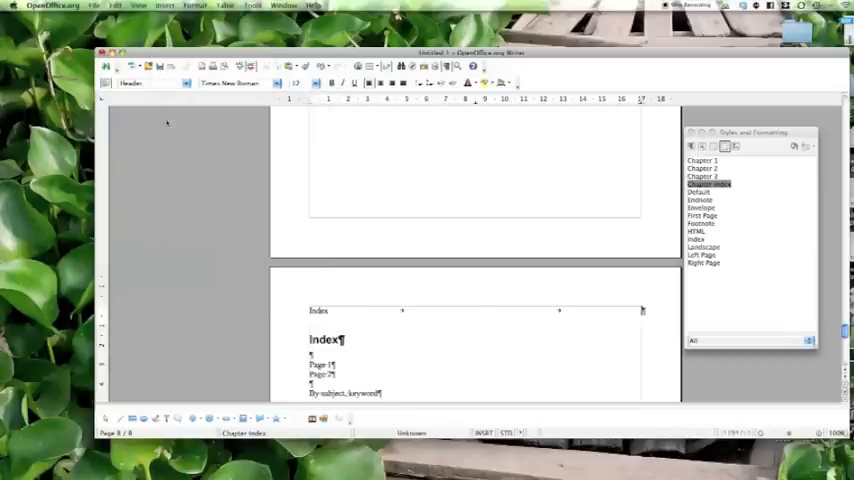
left_click(164, 4)
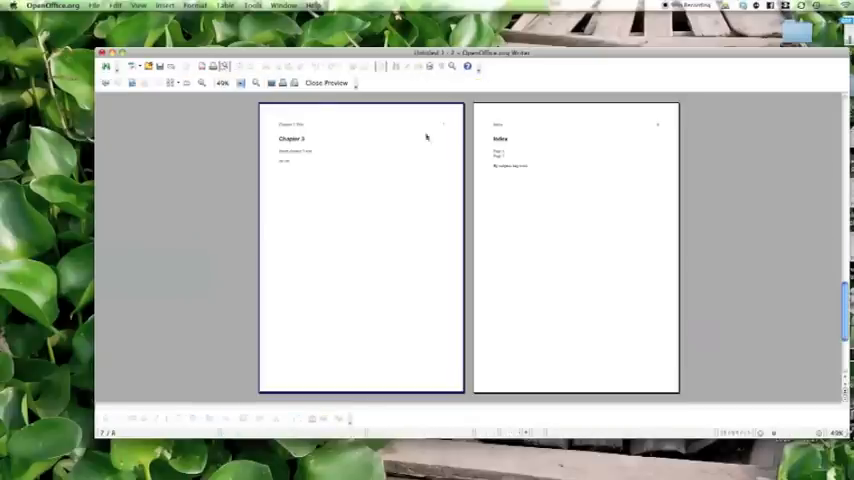
mouse_move(296, 134)
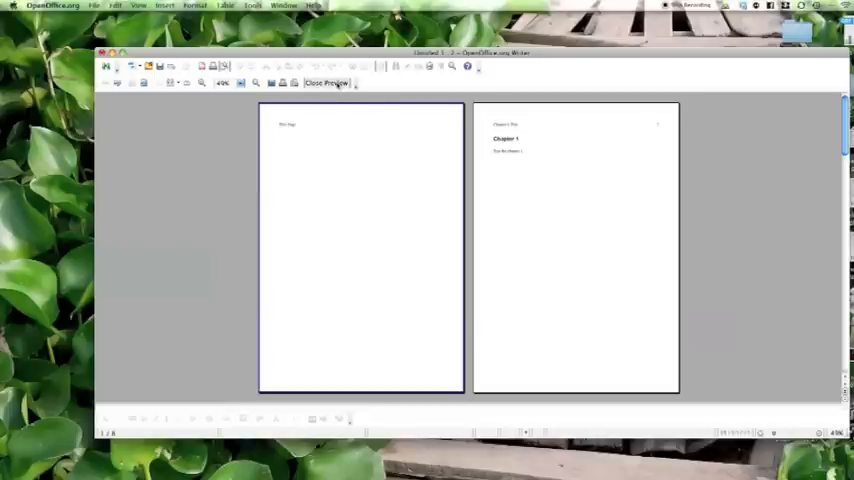
left_click(328, 82)
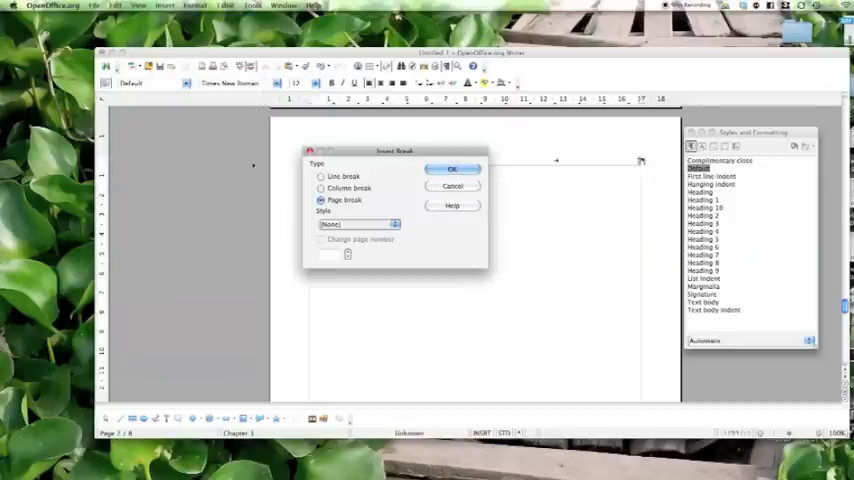
Insert a page break into the Chapter 1 page style with page numbering restarting at 1
left_click(394, 224)
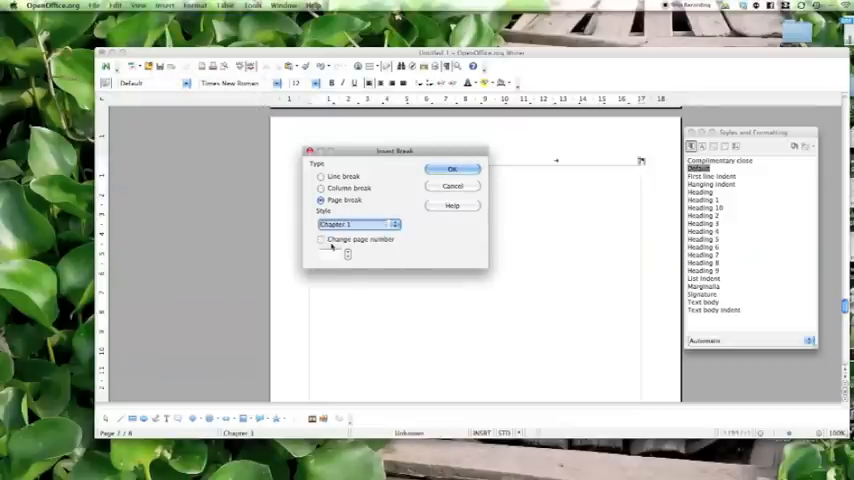
left_click(320, 240)
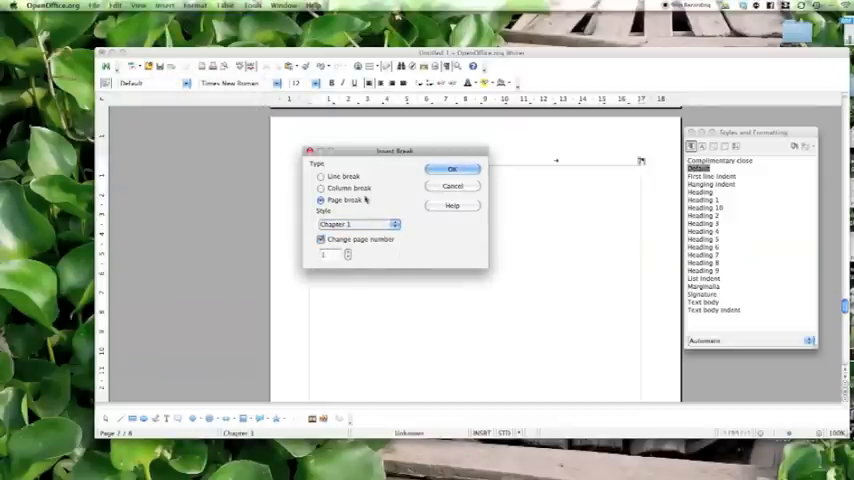
mouse_move(392, 256)
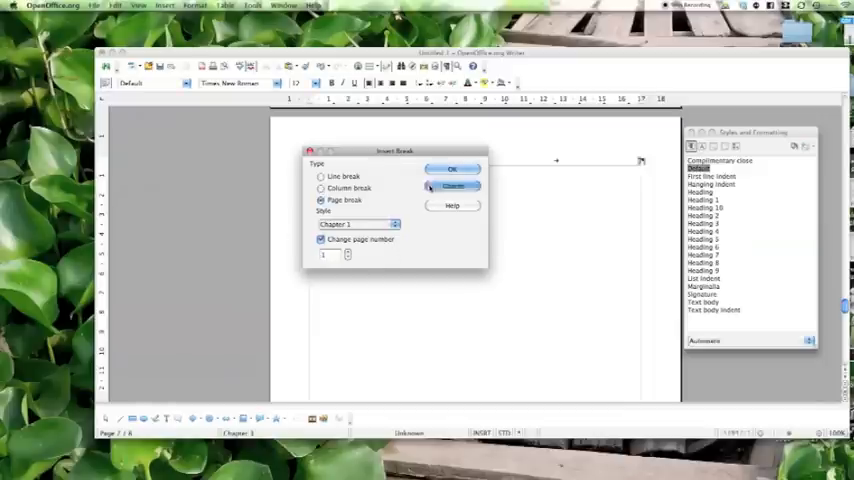
left_click(452, 168)
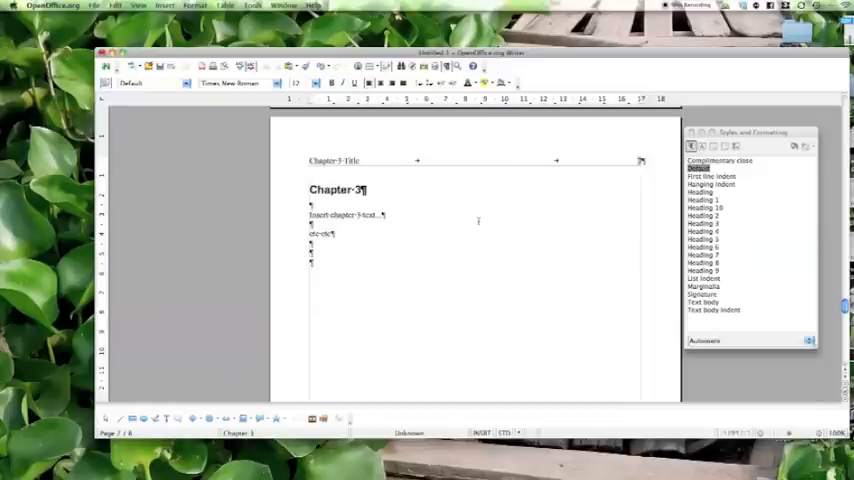
scroll("down", 3)
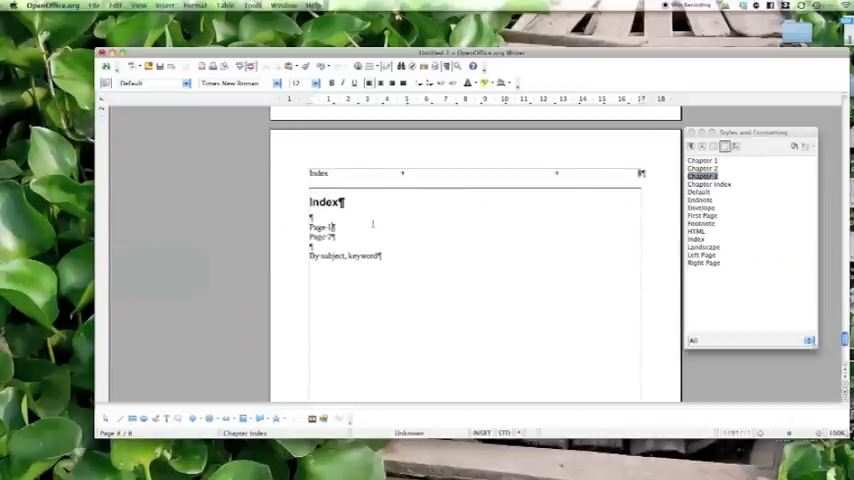
Reduce the Left, Right, Top and Bottom margins of the Chapter Index page style via Format > Page
left_click(196, 6)
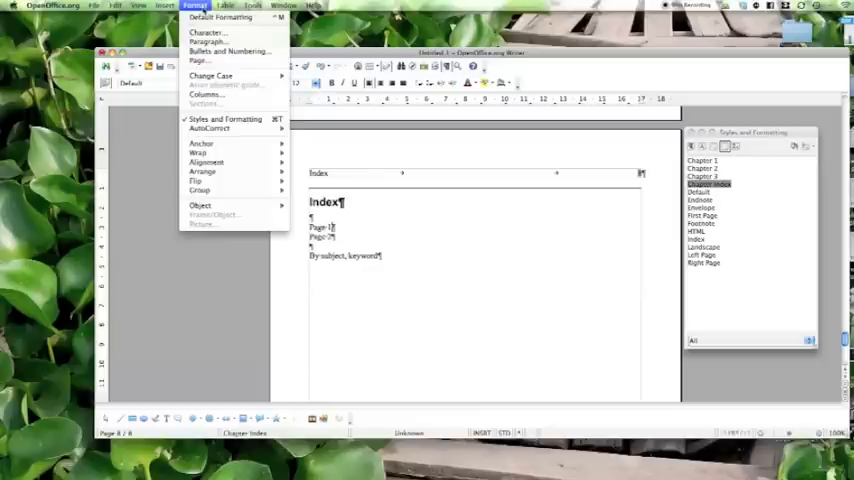
left_click(198, 60)
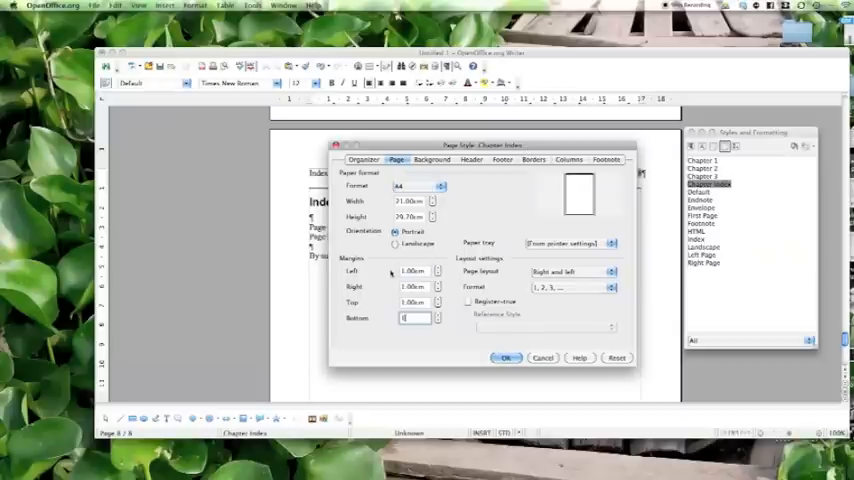
left_click(504, 356)
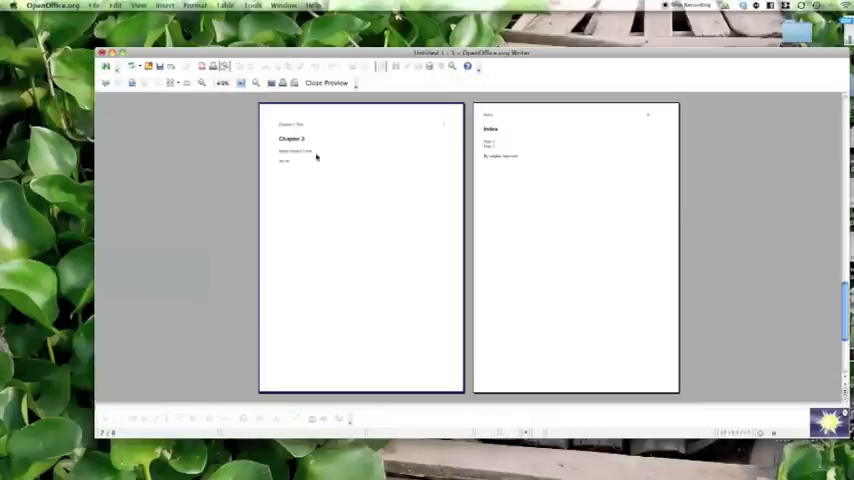
mouse_move(264, 144)
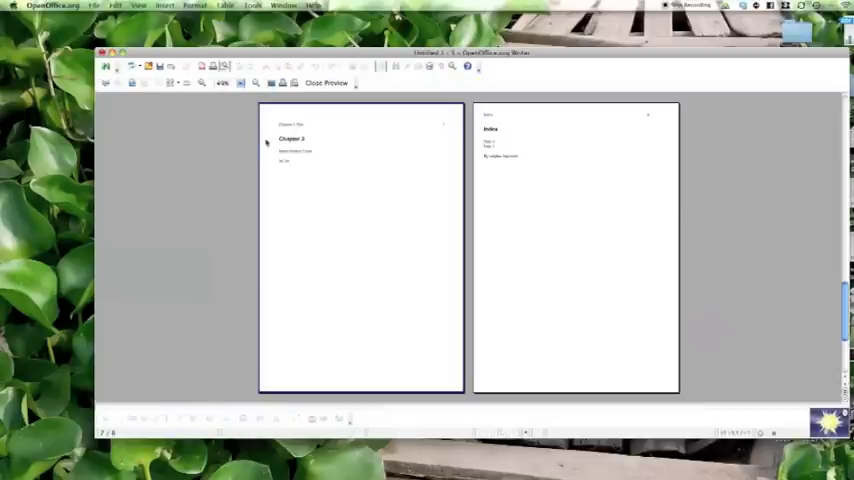
mouse_move(482, 176)
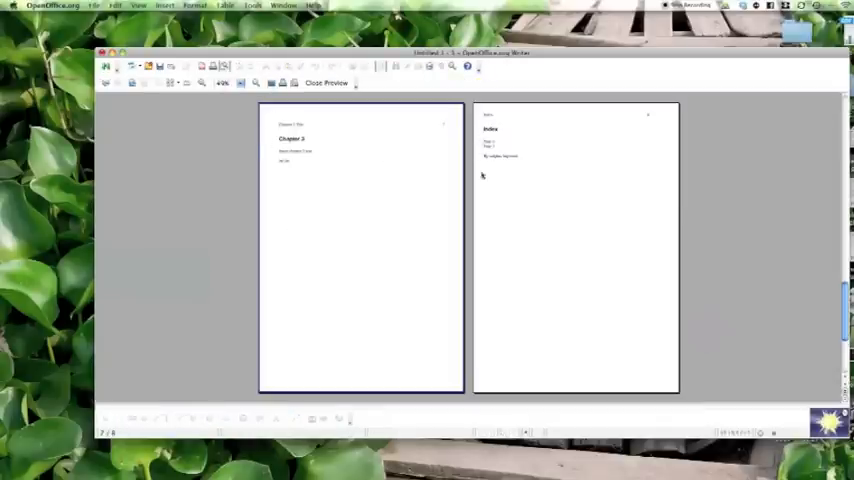